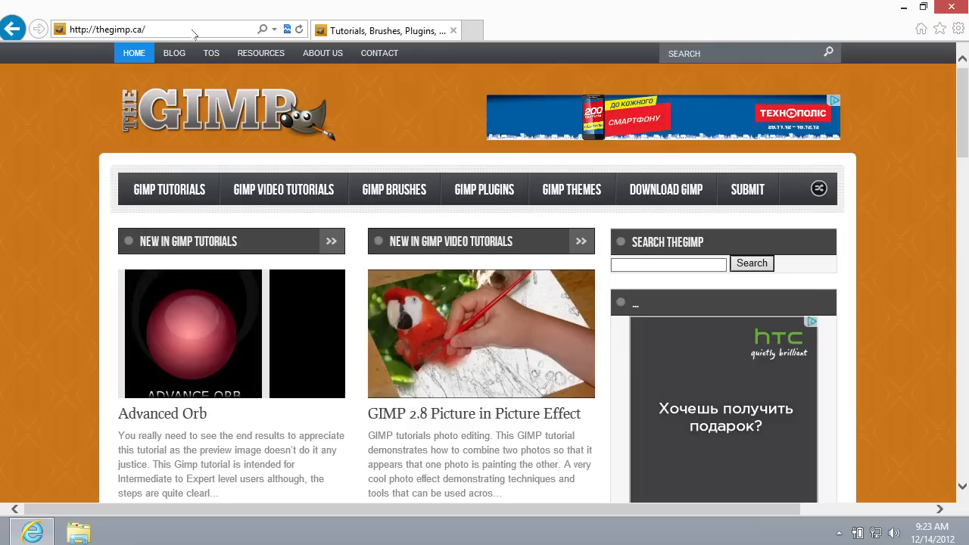
Step: Open the T-ish Brushed Metal theme post from thegimp.ca's GIMP Themes section
left_click(572, 189)
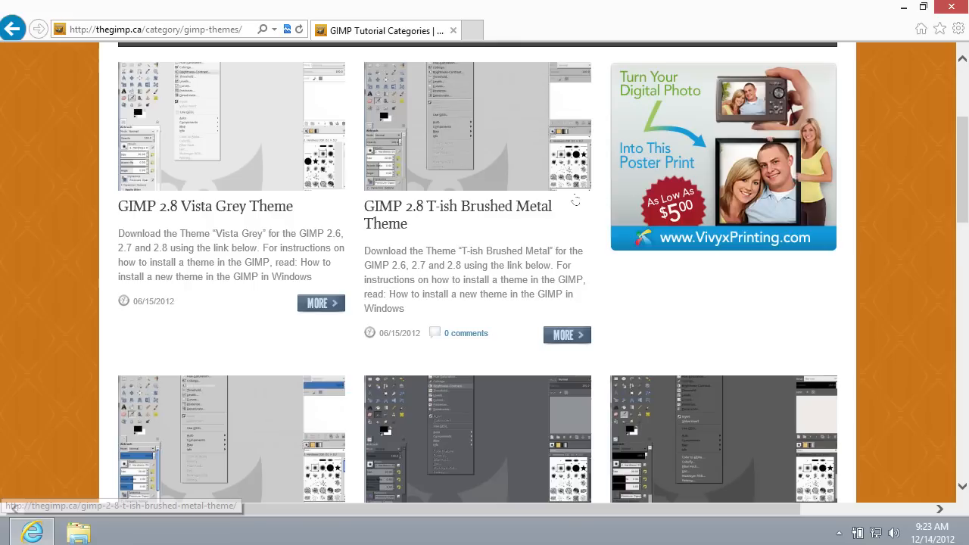
left_click(567, 334)
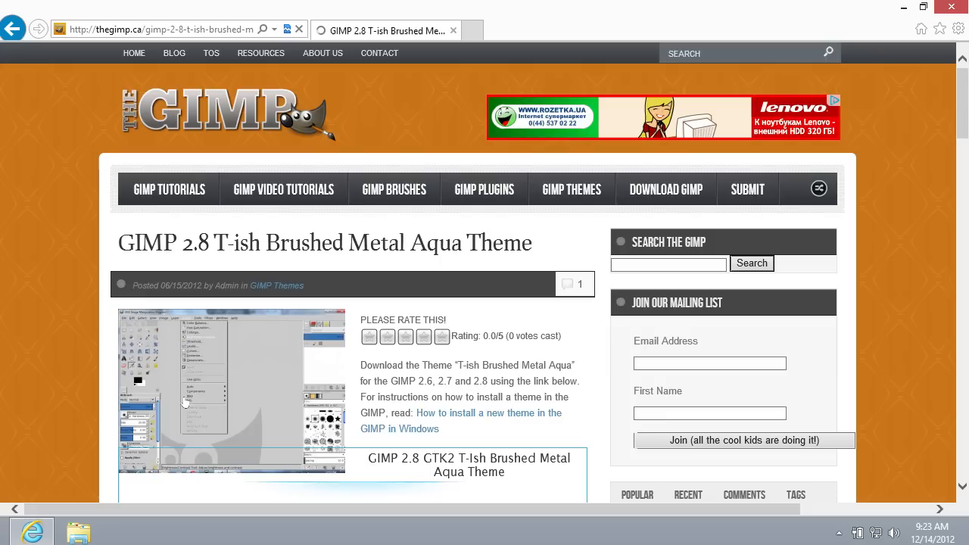
scroll("down", 3)
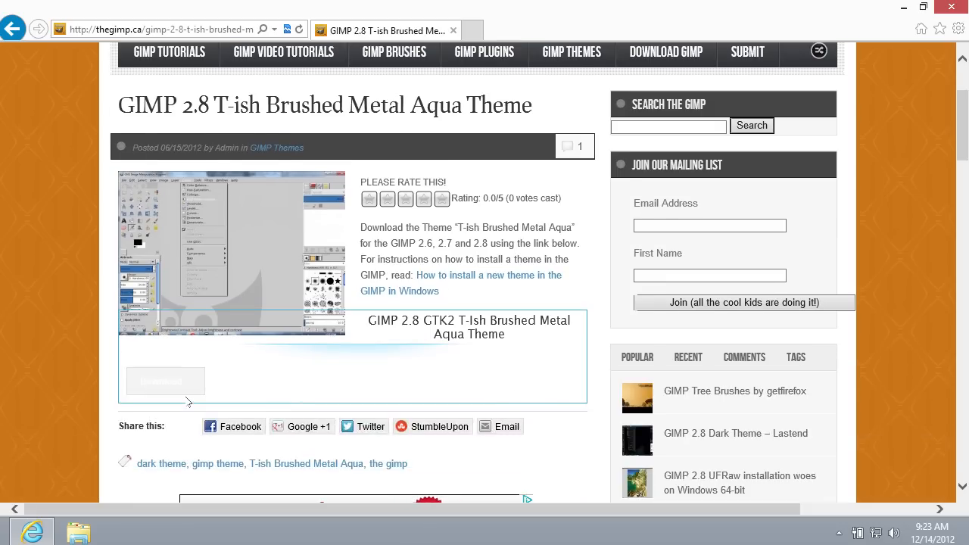
Step: Download and save the theme zip, then open the folder it was saved to
left_click(164, 380)
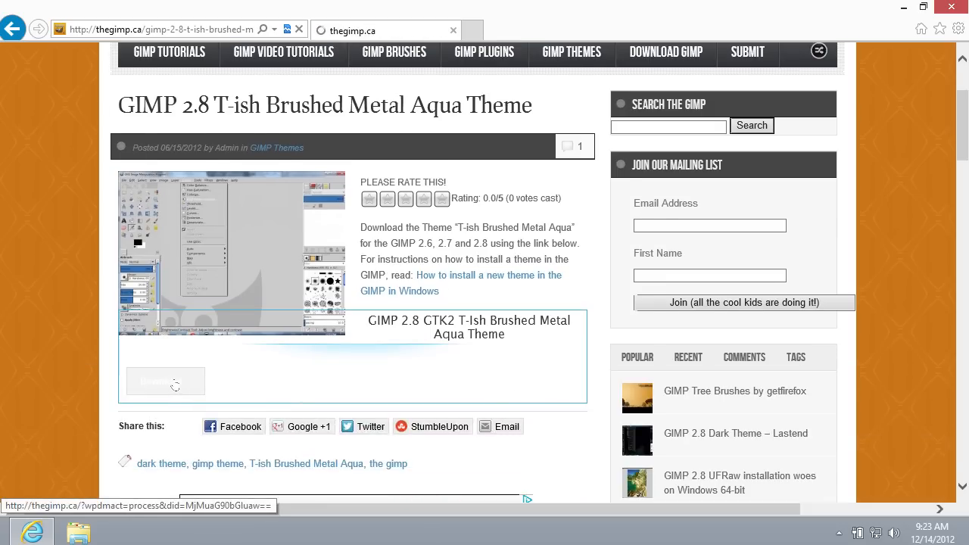
left_click(165, 381)
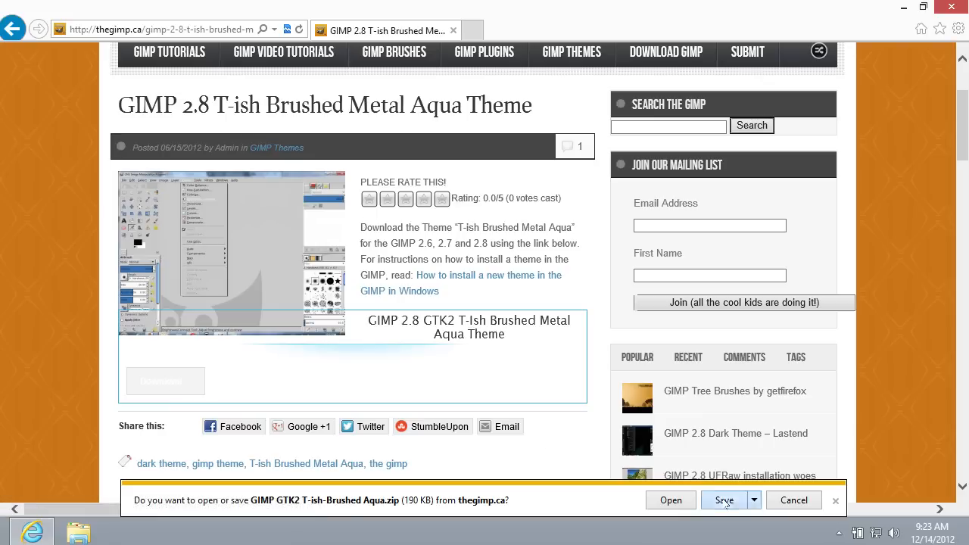
left_click(724, 499)
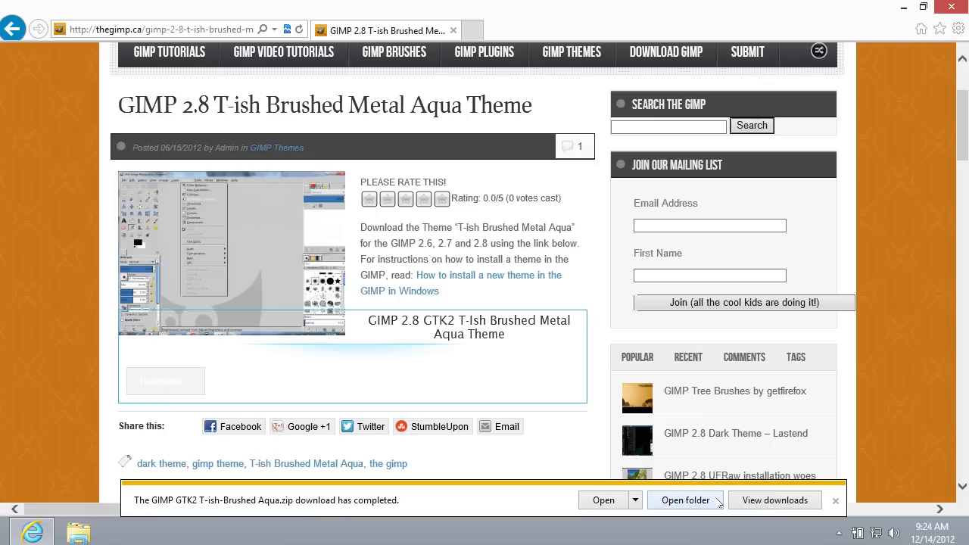
mouse_move(684, 502)
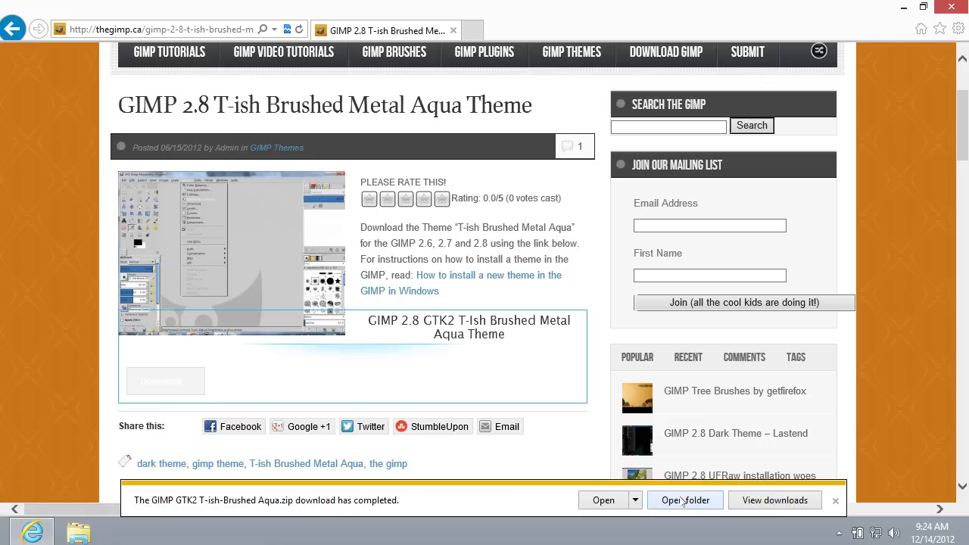
left_click(835, 501)
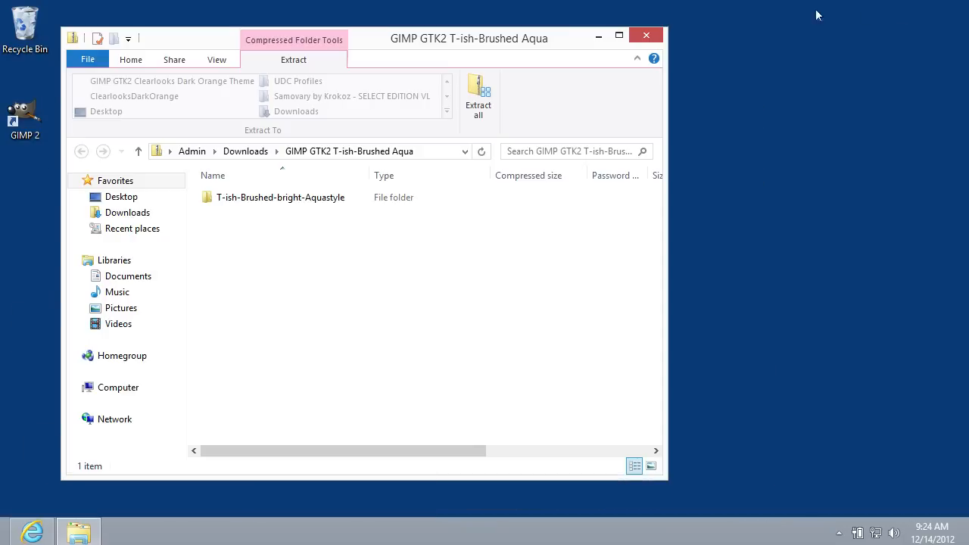
Step: Copy the T-ish-Brushed-bright-Aquastyle folder out of the zip and browse to Computer
left_click(280, 196)
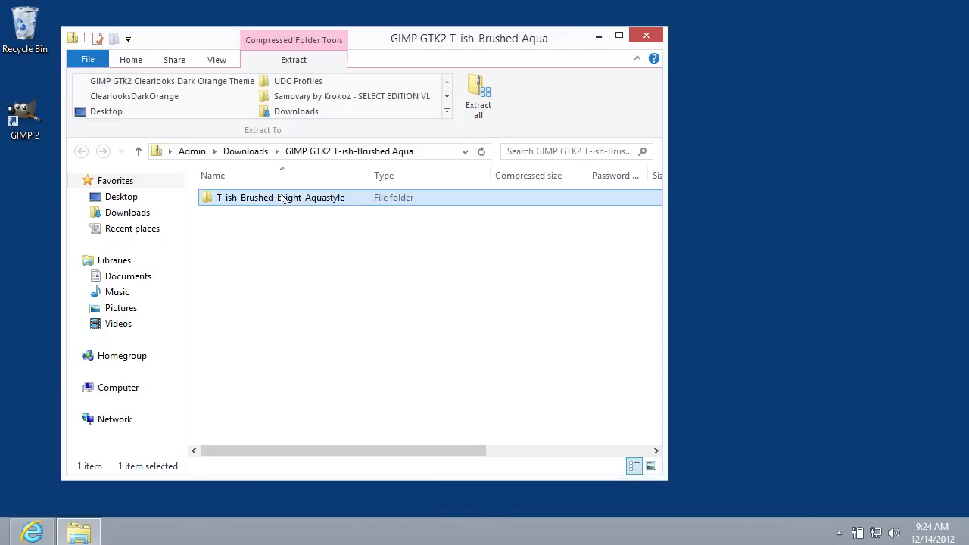
right_click(280, 197)
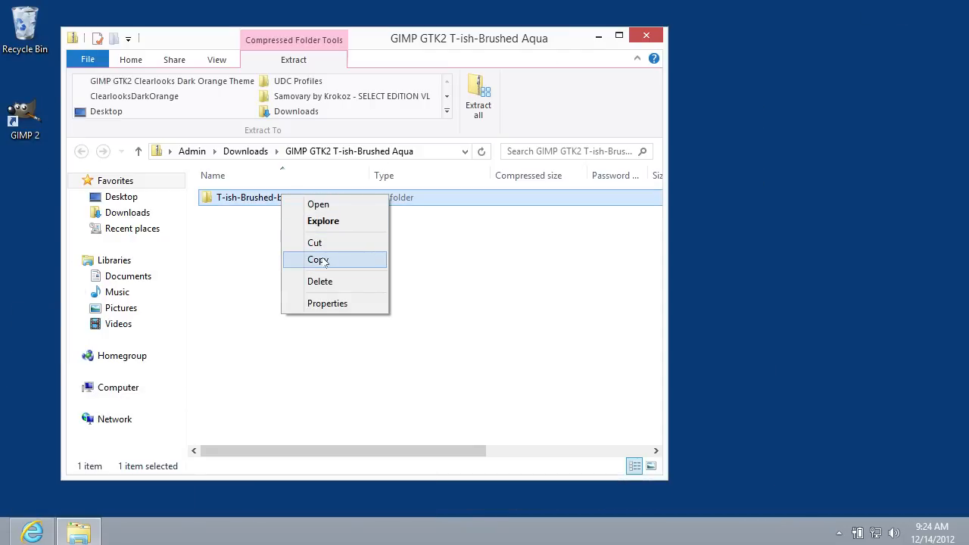
left_click(318, 260)
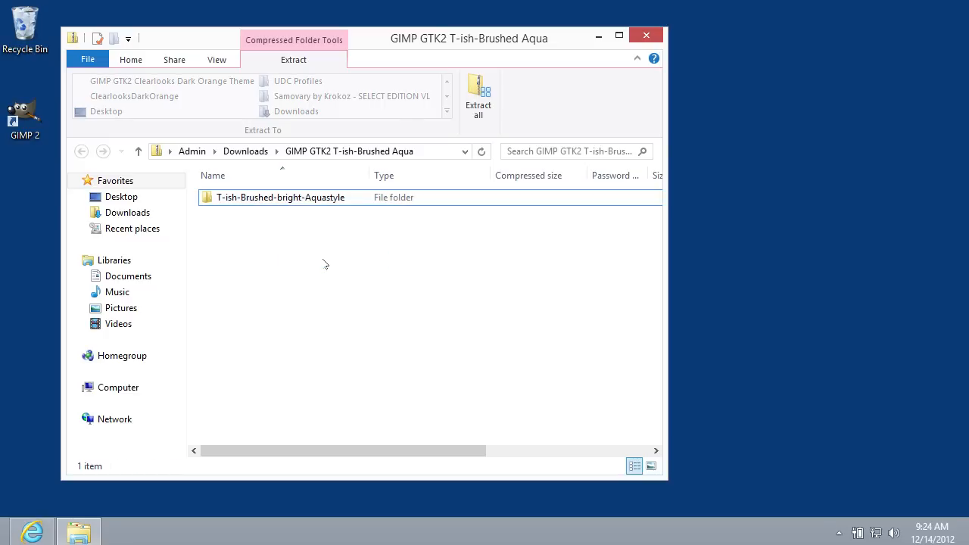
left_click(118, 387)
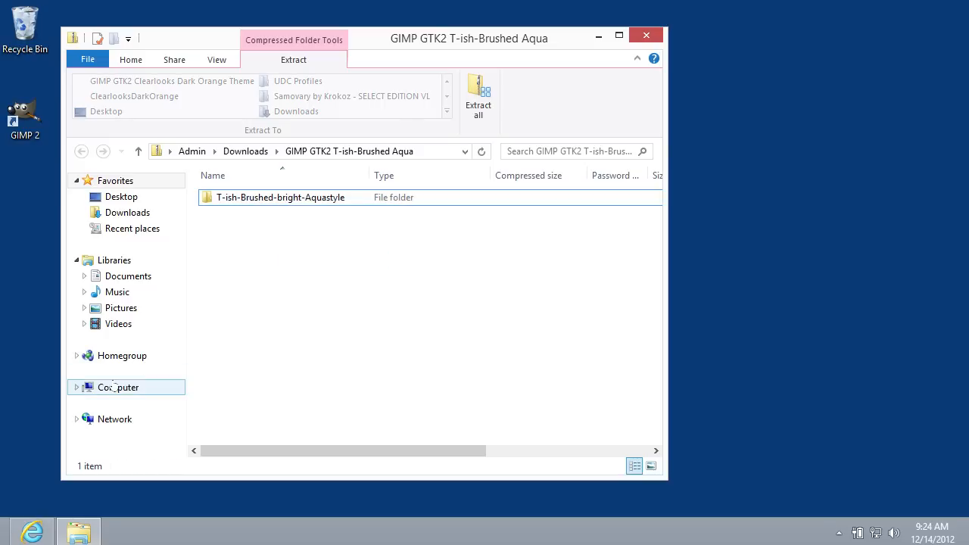
left_click(118, 387)
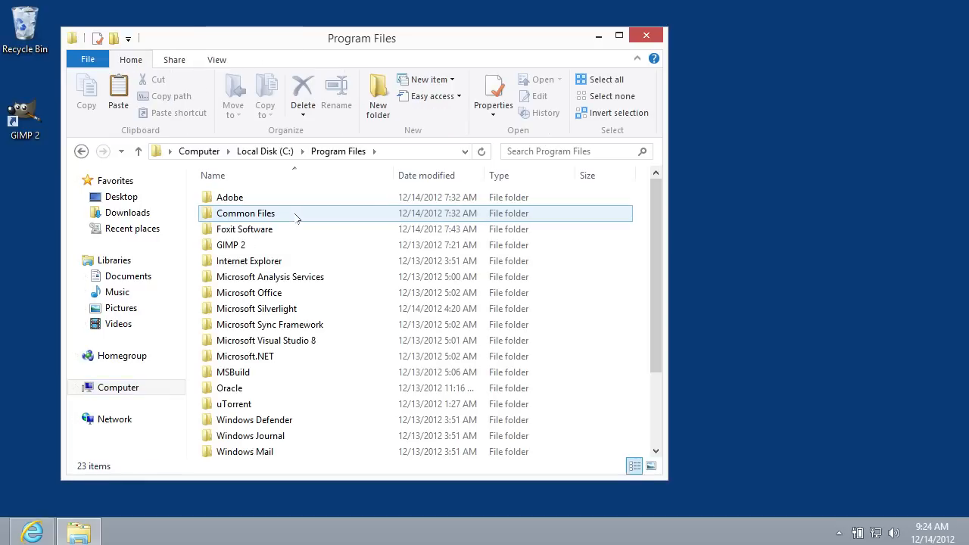
Step: Navigate to Program Files\GIMP 2\share\gimp\2.0\themes, which holds Default and Small
left_click(230, 245)
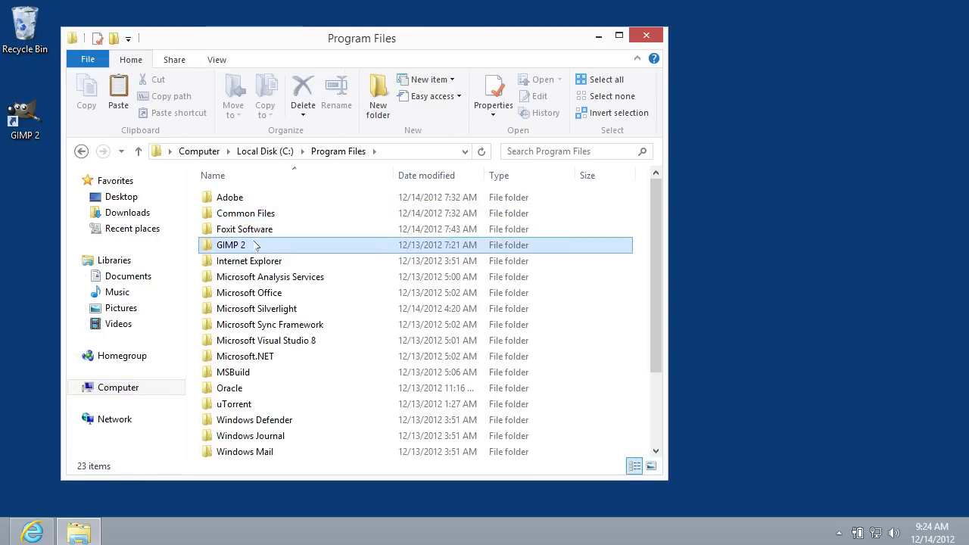
double_click(230, 245)
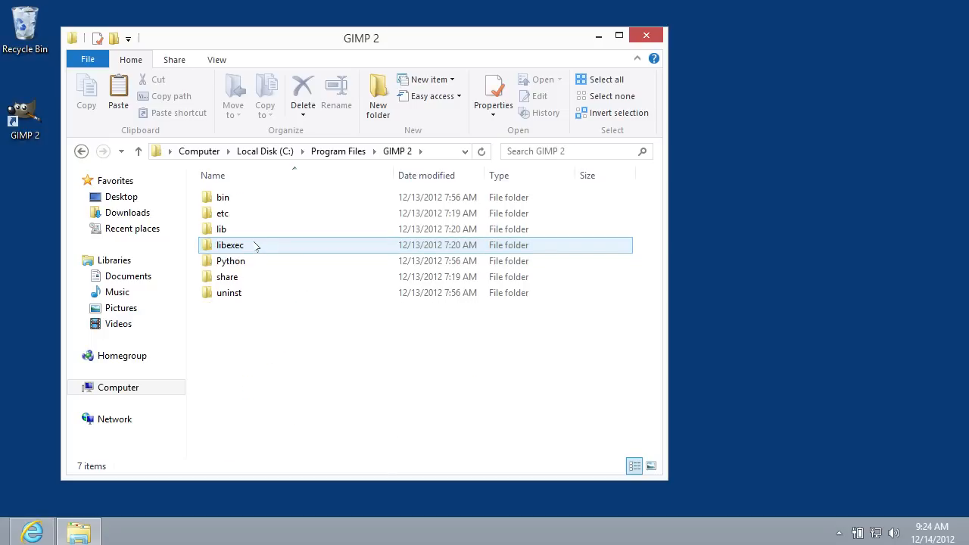
left_click(227, 276)
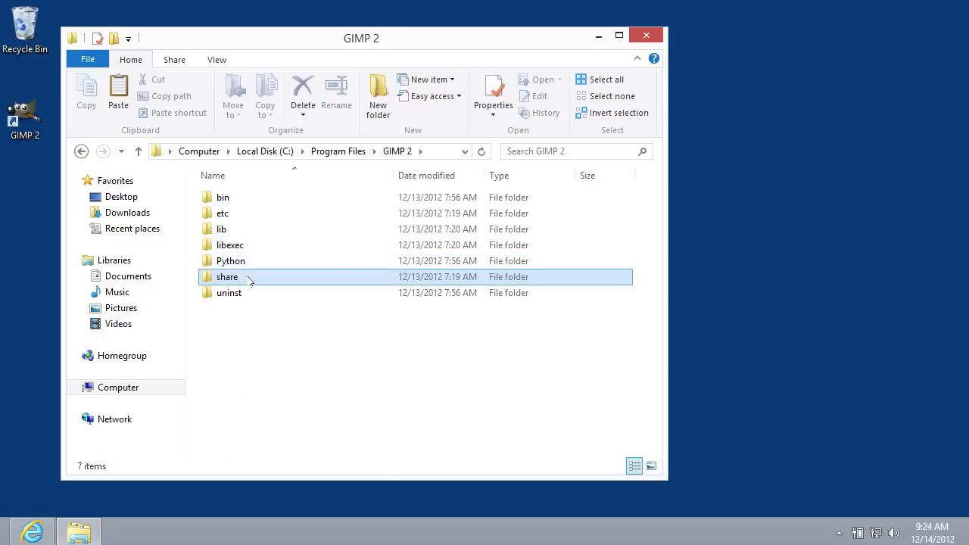
double_click(227, 276)
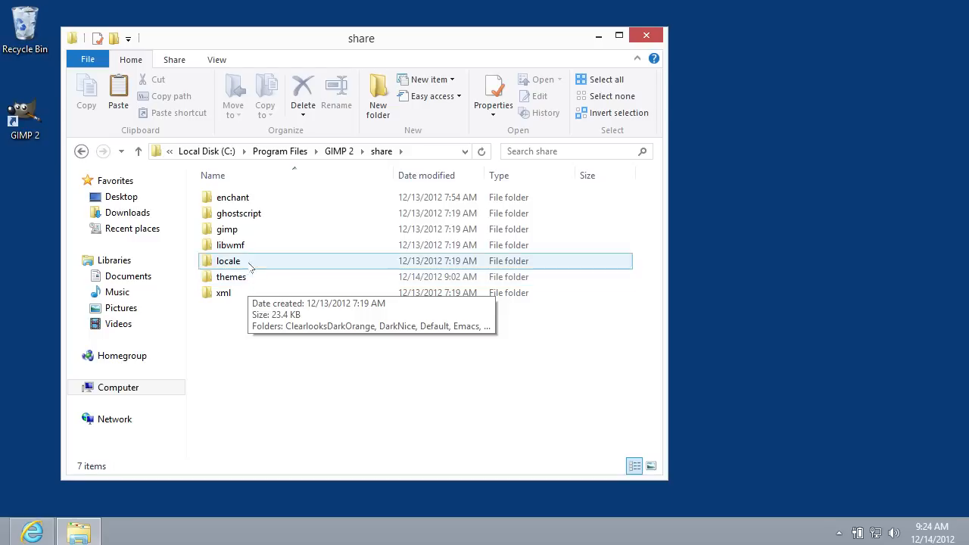
double_click(227, 229)
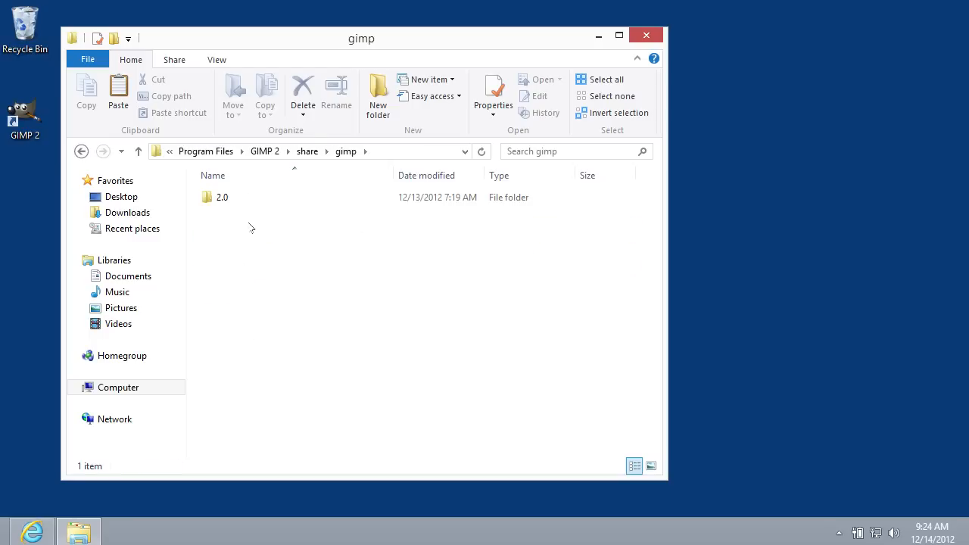
left_click(222, 197)
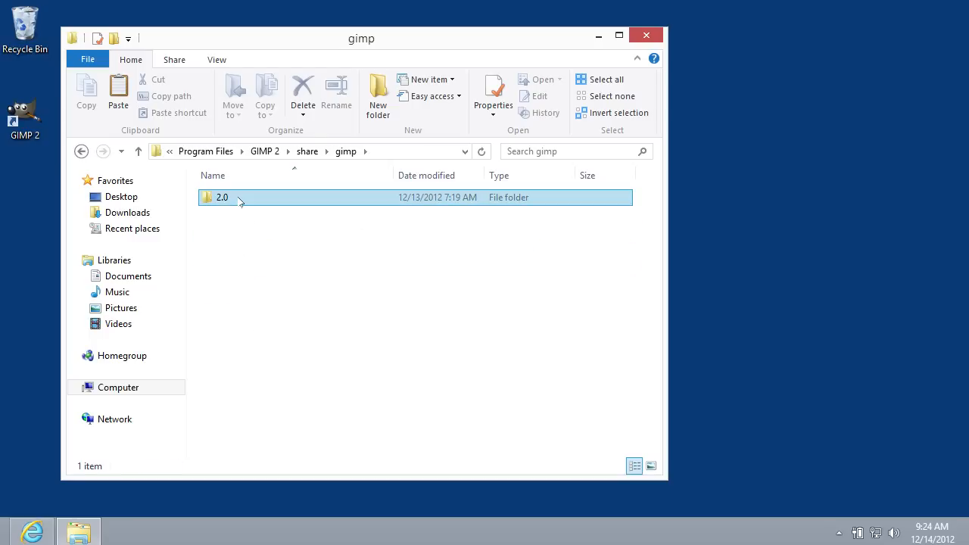
double_click(223, 197)
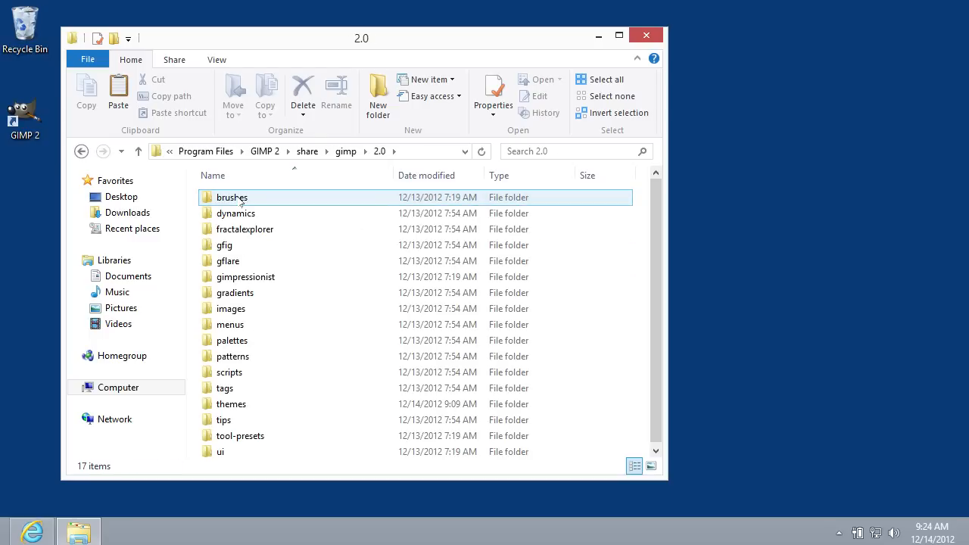
double_click(231, 403)
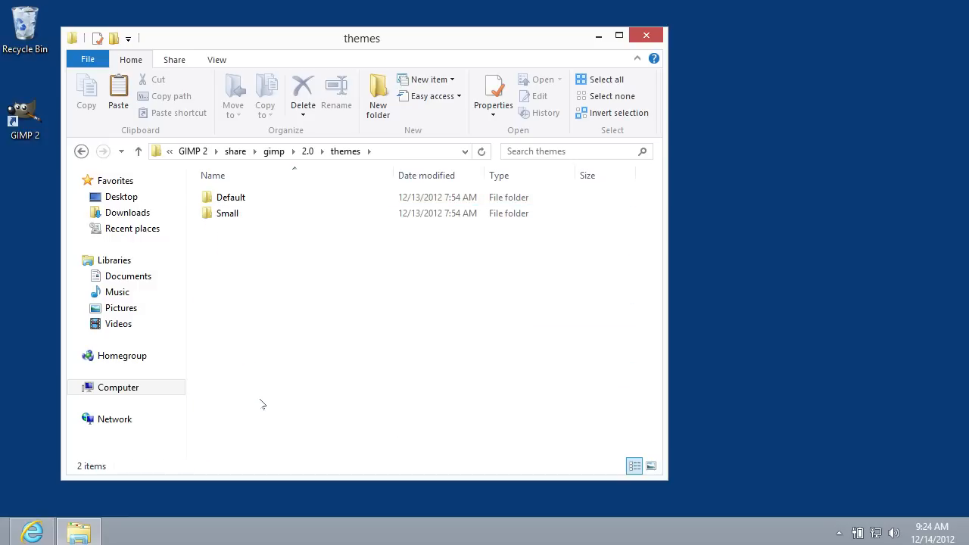
mouse_move(264, 269)
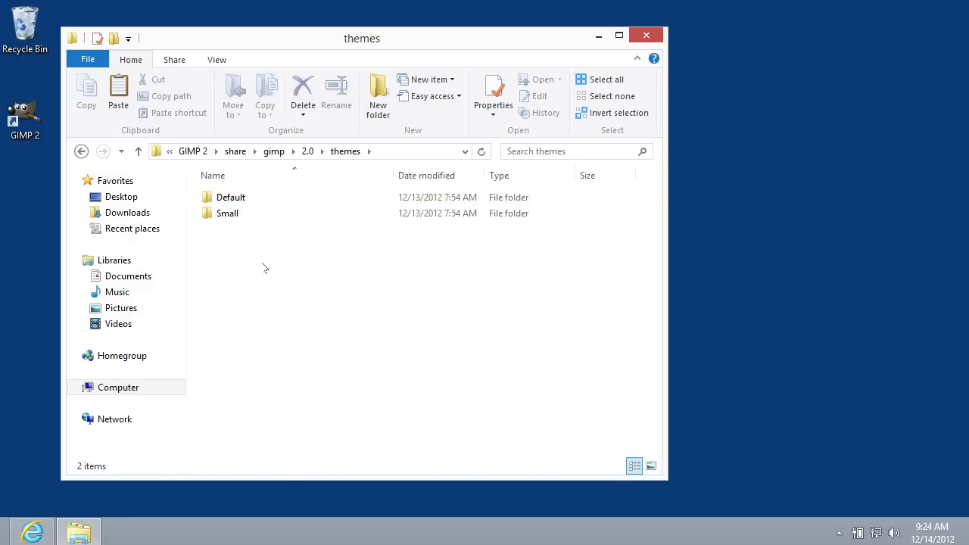
Step: Paste the T-ish-Brushed-bright-Aquastyle folder into themes, granting administrator permission
right_click(265, 269)
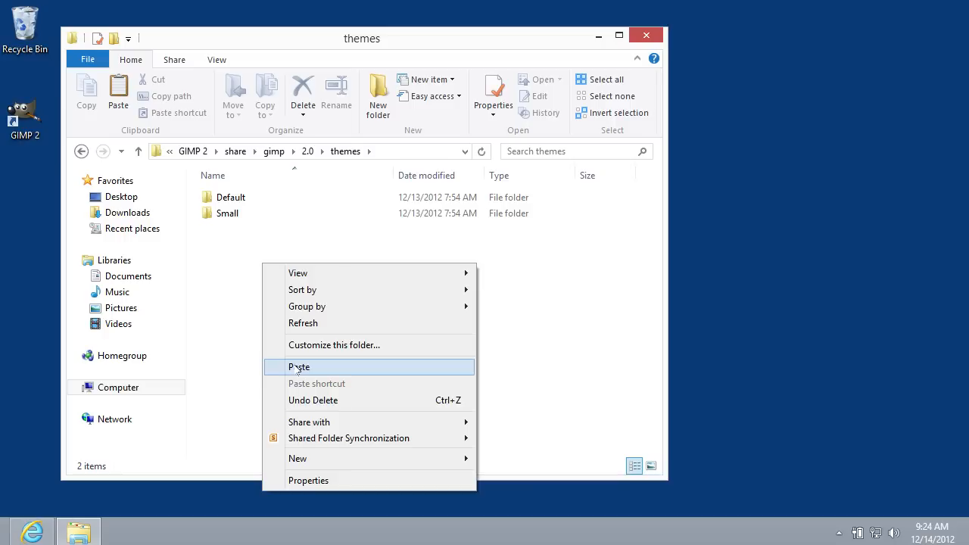
left_click(299, 367)
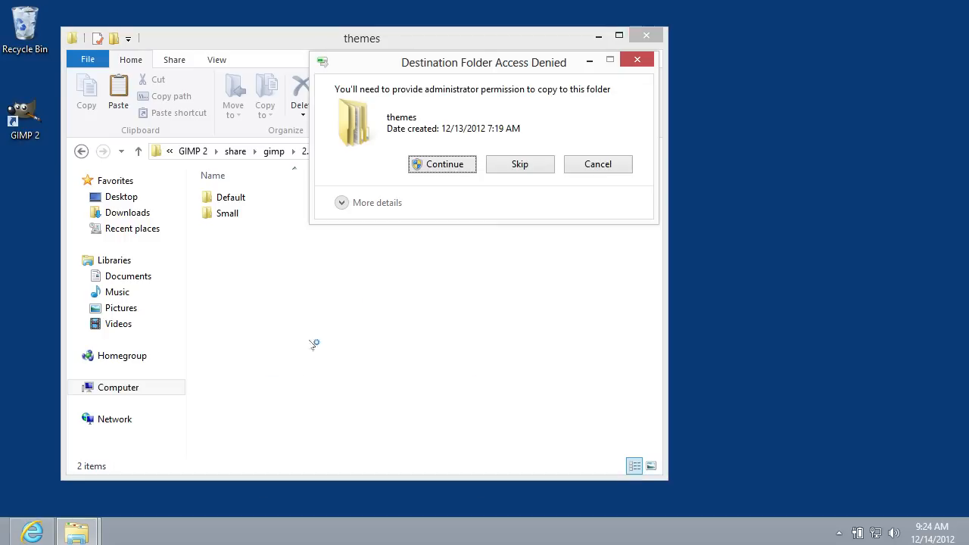
left_click(442, 164)
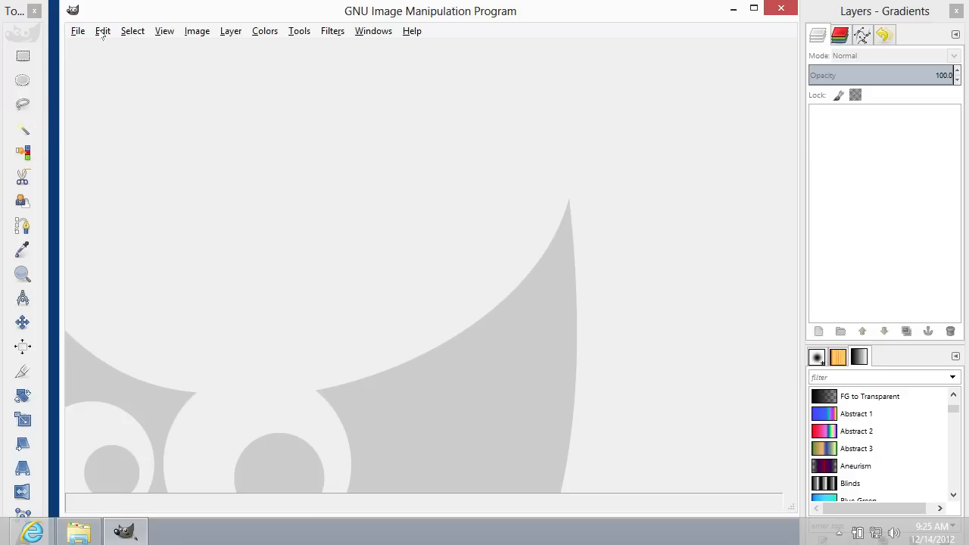
Step: Select T-ish-Brushed-bright-Aquastyle under Preferences > Theme and confirm with OK
left_click(102, 30)
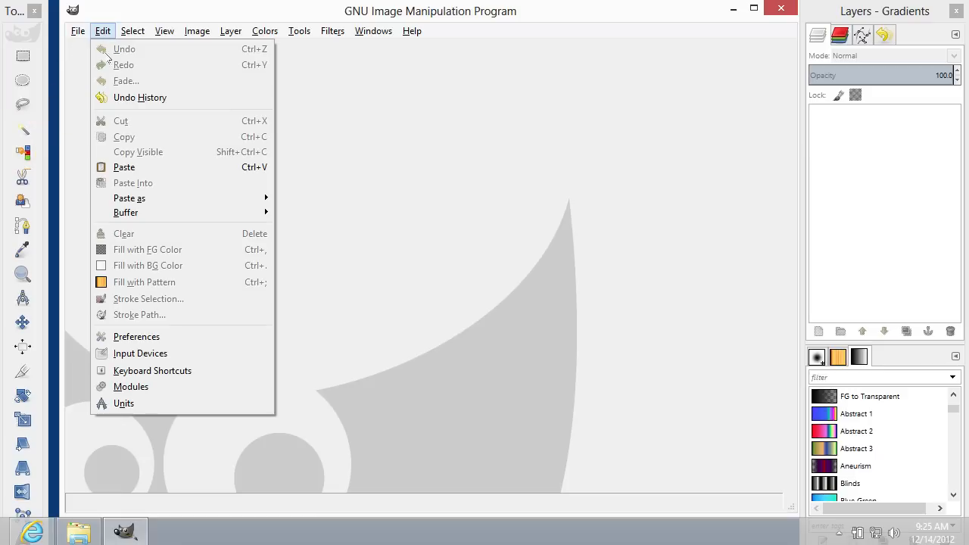
left_click(136, 336)
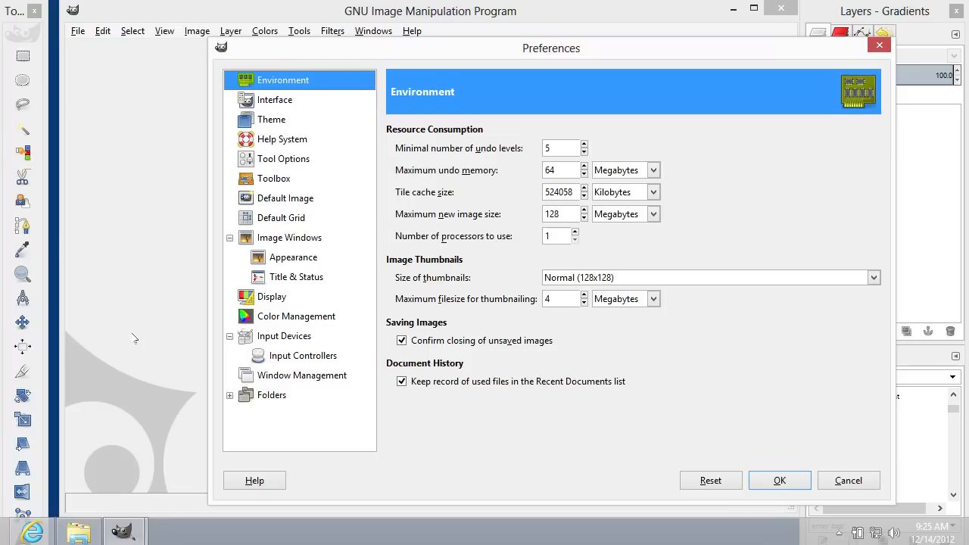
left_click(271, 119)
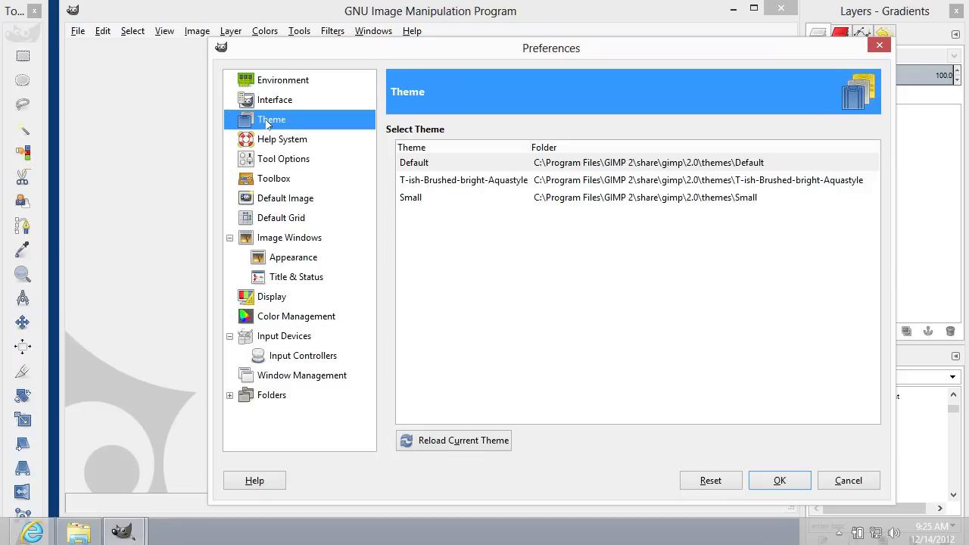
mouse_move(450, 186)
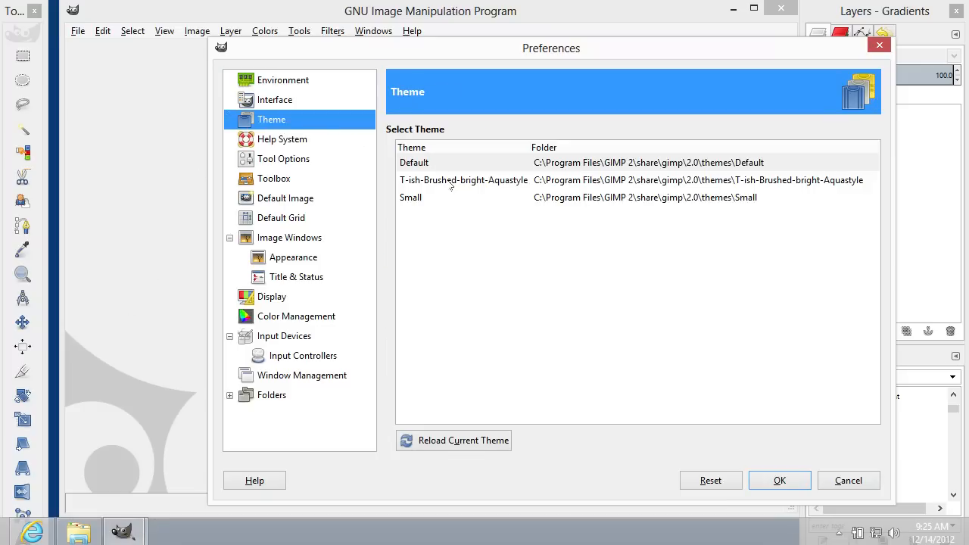
left_click(464, 180)
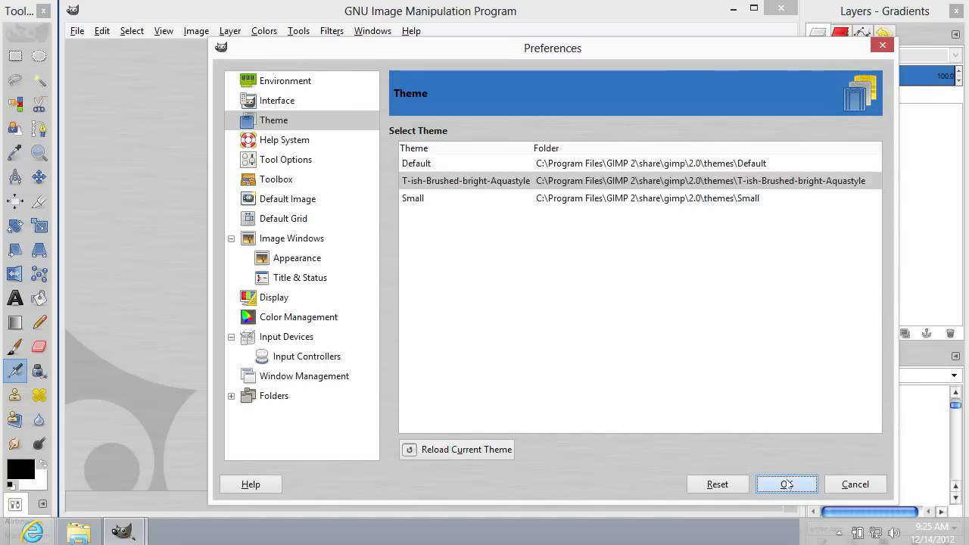
left_click(786, 484)
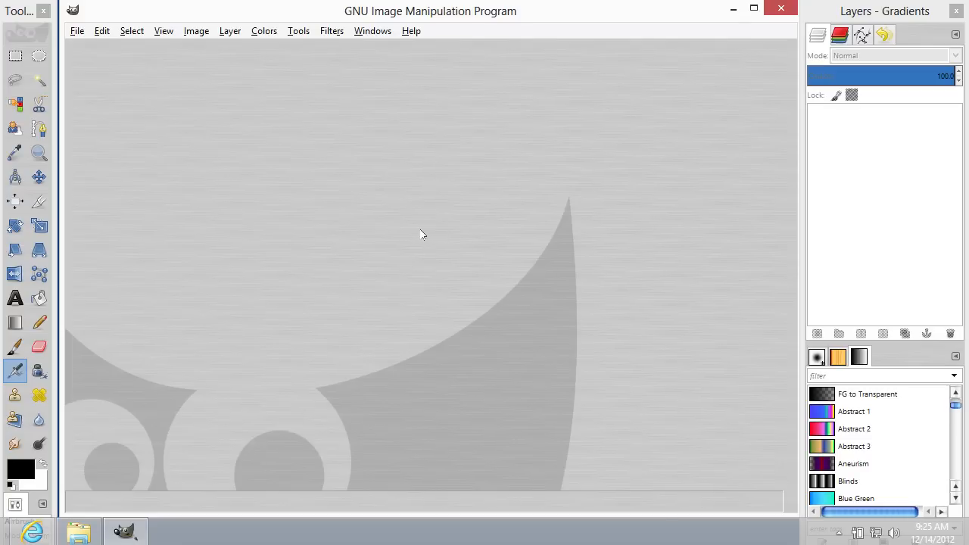